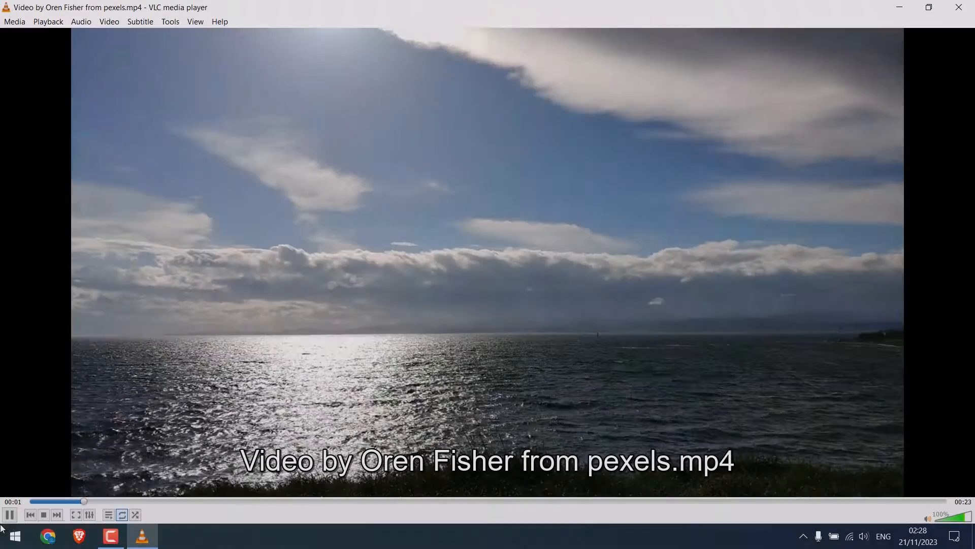
Close the VLC window and move the sample video file to the desktop centre.
left_click(9, 514)
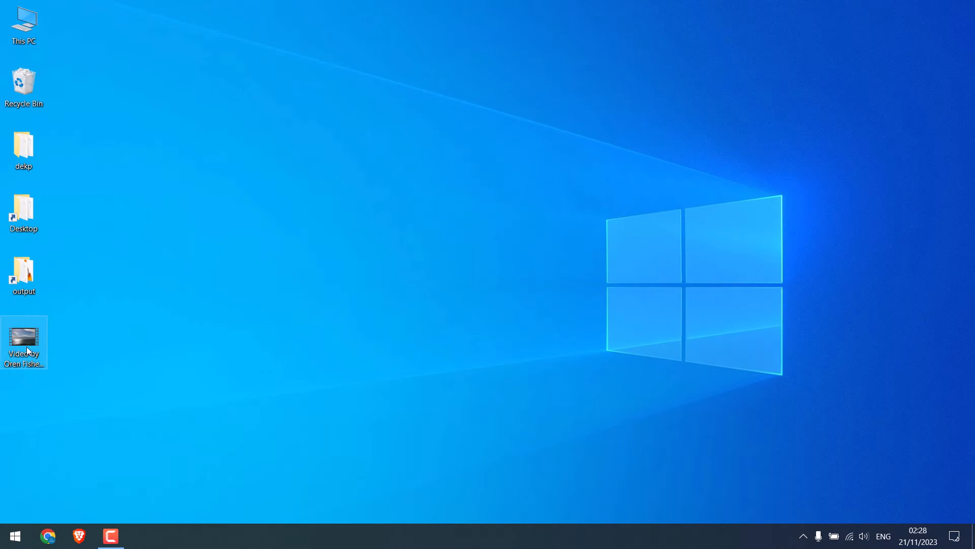
left_click_drag(23, 336, 458, 212)
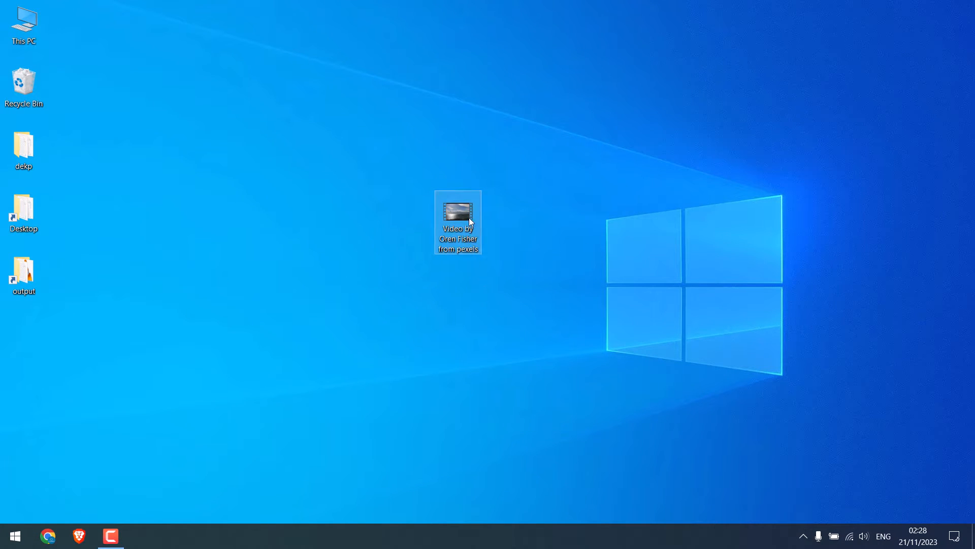
right_click(458, 210)
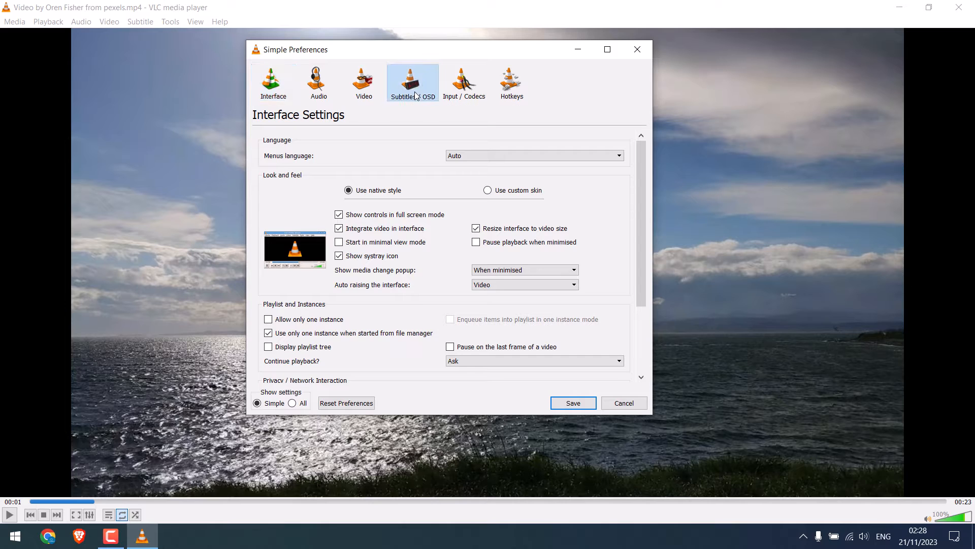
Untick 'Show media title on video start' in the Subtitles / OSD preferences.
left_click(412, 82)
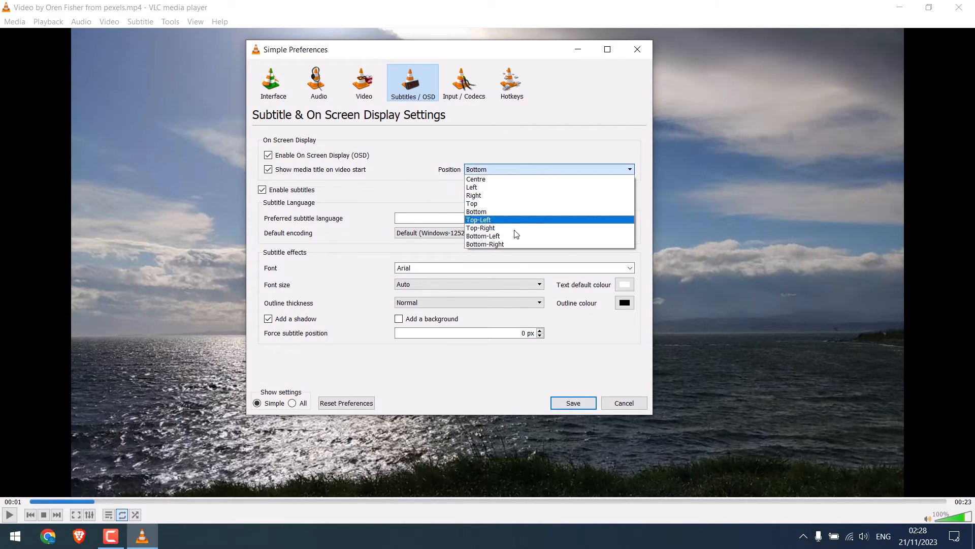
mouse_move(511, 187)
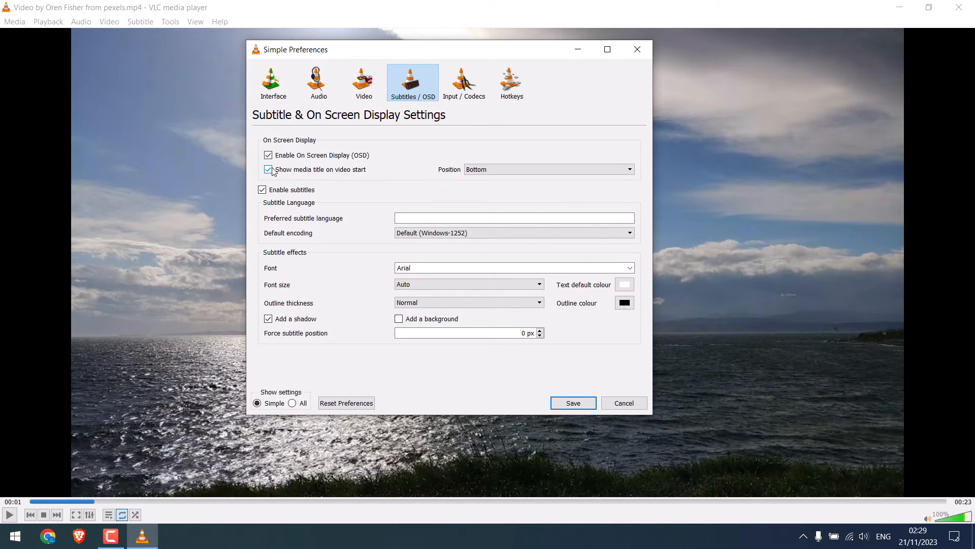
left_click(268, 169)
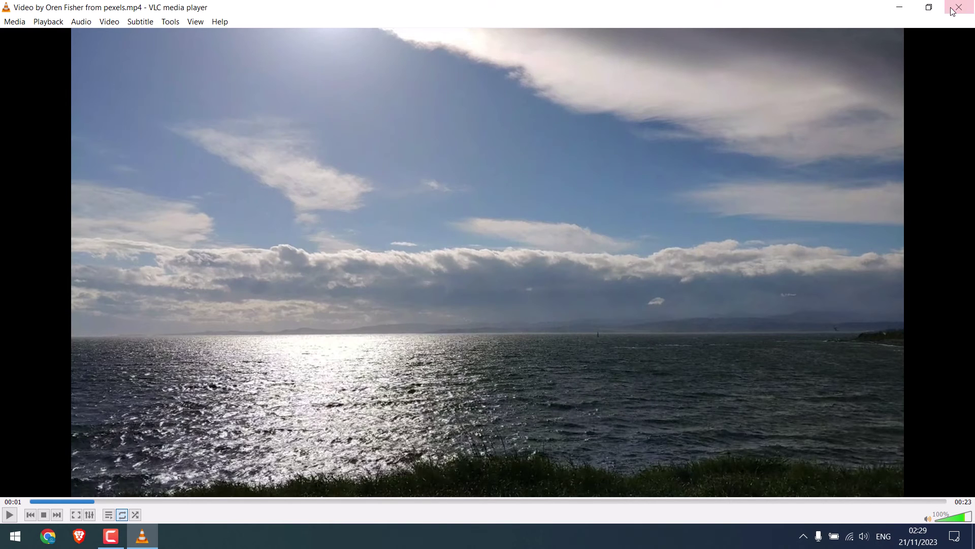
Resume the sea video and seek to 00:22, near its end, to check looping.
left_click(959, 7)
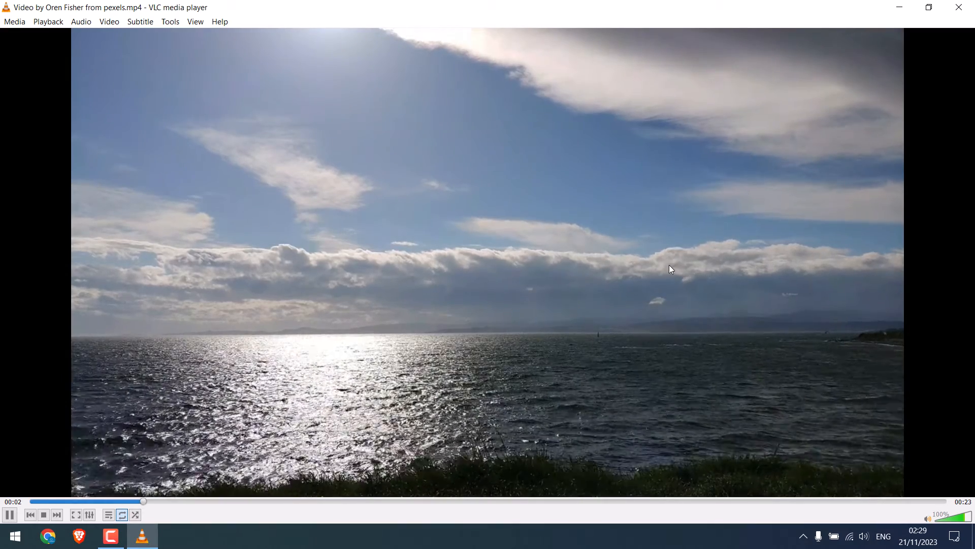
left_click(898, 500)
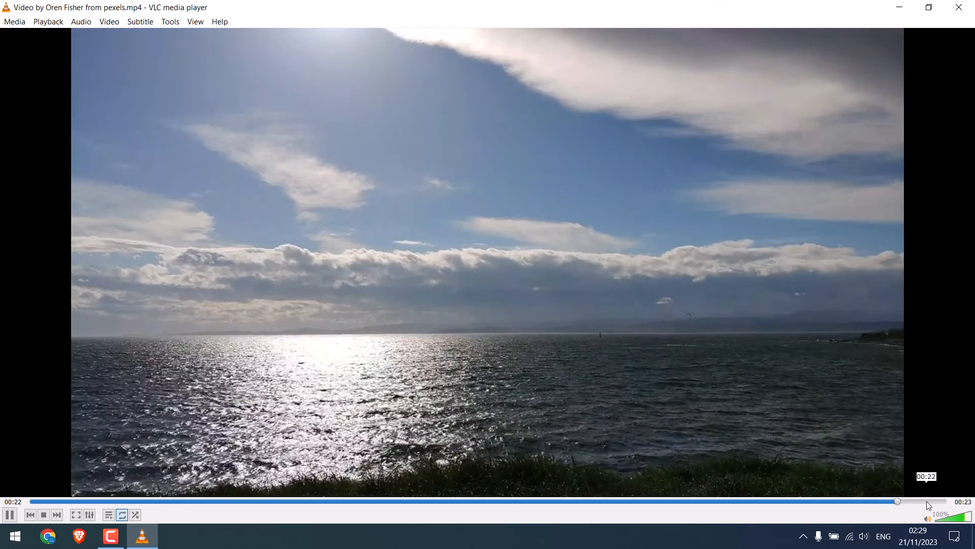